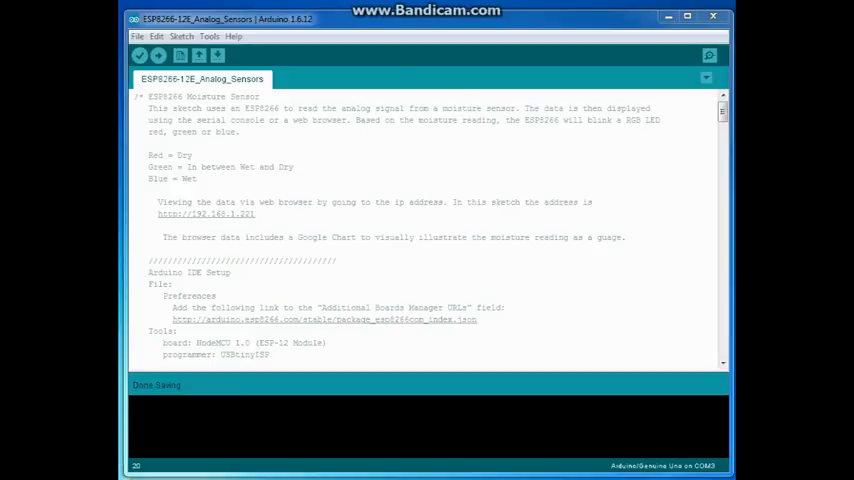
Step: Browse the Tools menu, then switch to the File menu
click(210, 36)
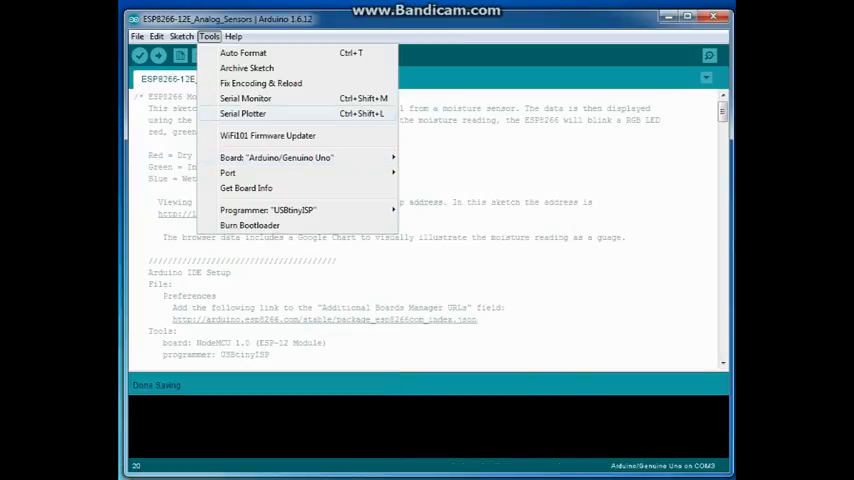
click(137, 36)
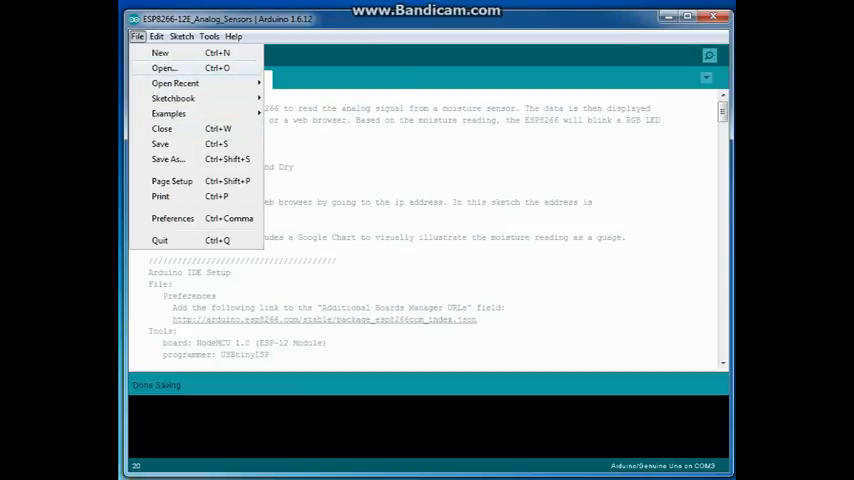
click(172, 218)
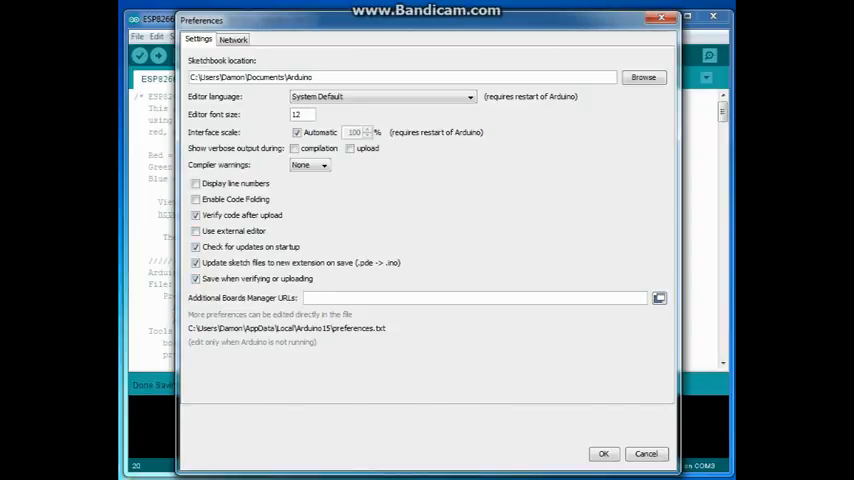
text(http://arduino.esp8266.com/stable/package_esp8266com_index.json)
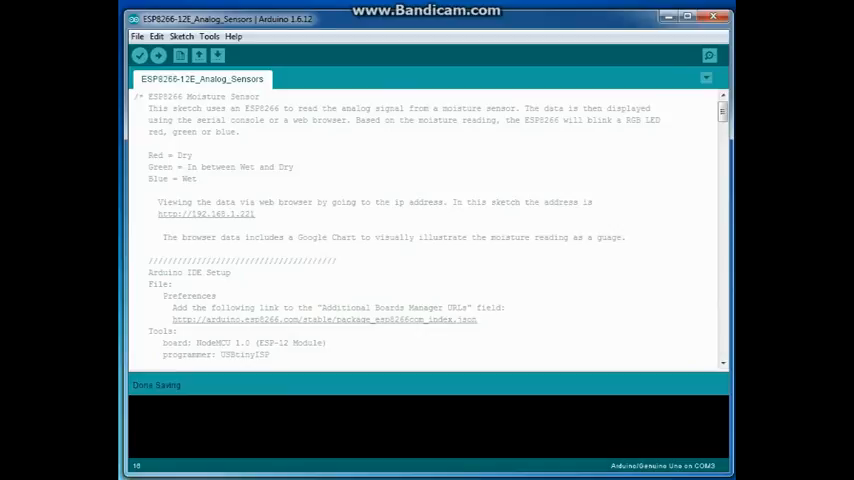
Step: Open Tools > Board > Boards Manager and scroll to esp8266 by ESP8266 Community
click(209, 36)
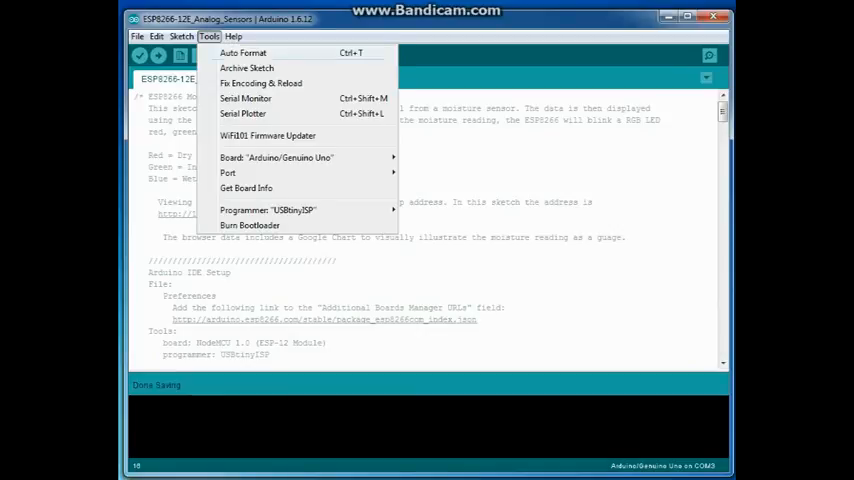
click(276, 158)
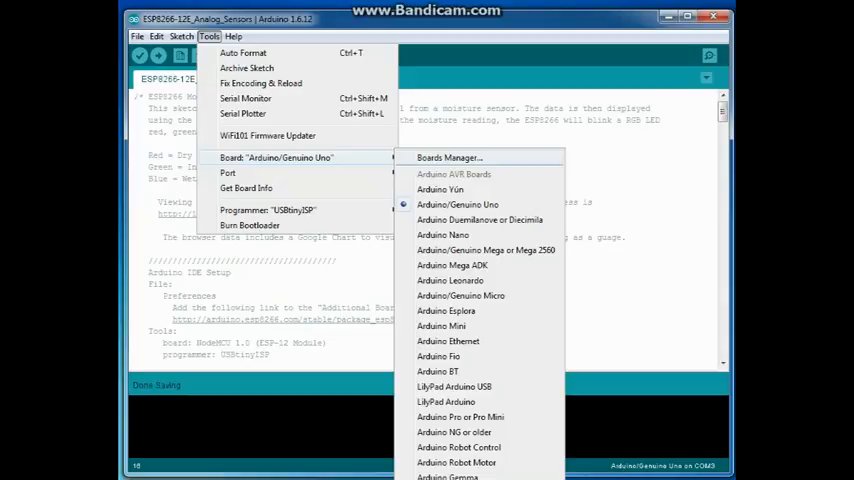
click(449, 157)
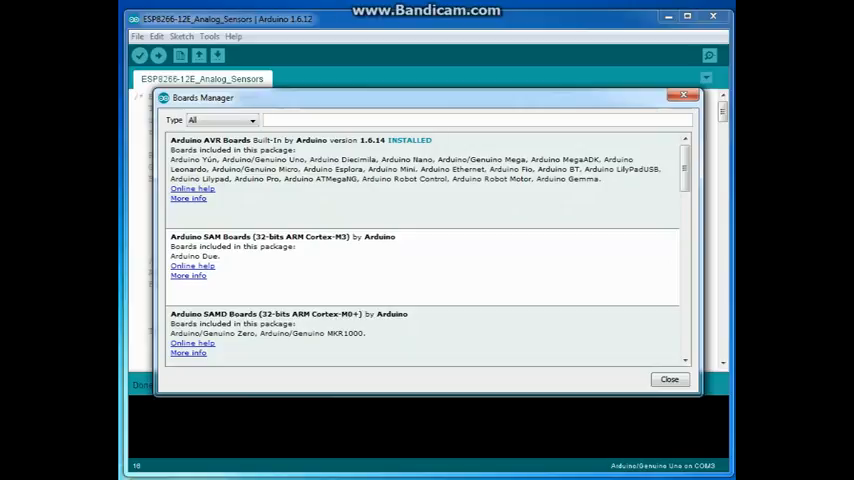
scroll(down, 3)
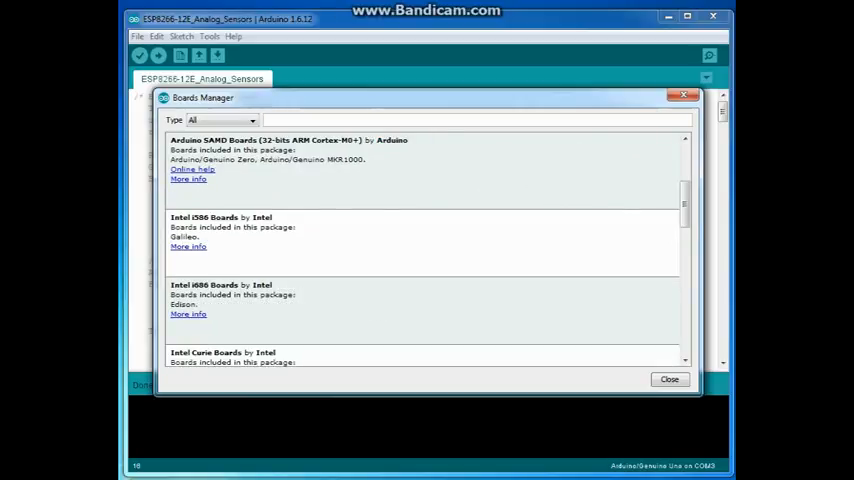
scroll(down, 3)
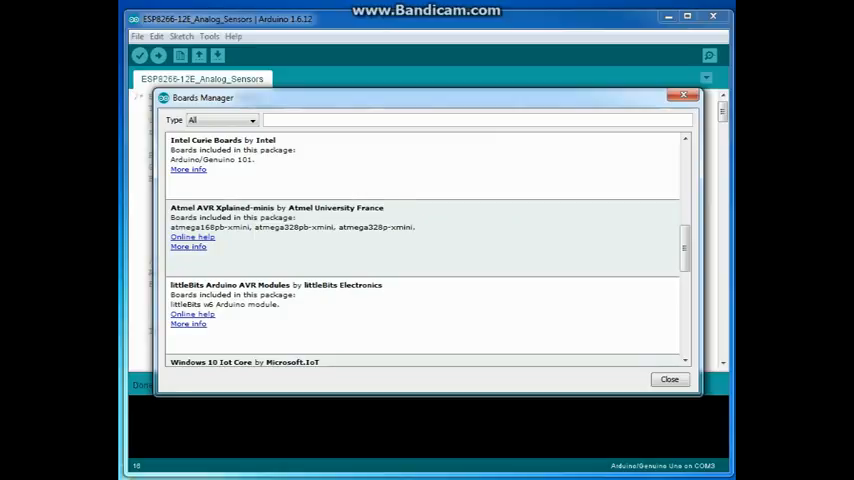
scroll(down, 3)
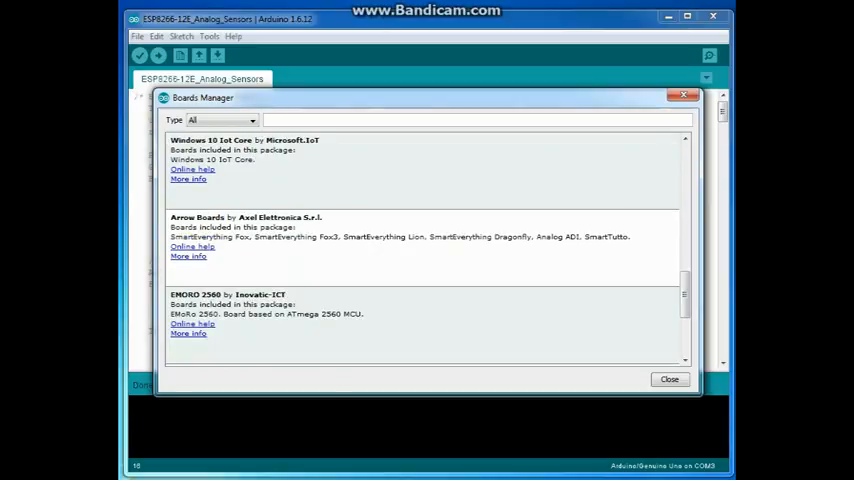
scroll(down, 3)
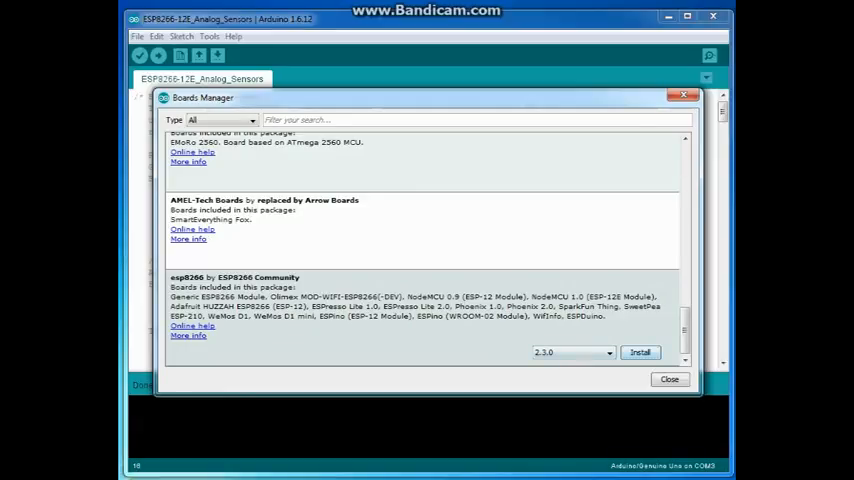
Step: Install esp8266 by ESP8266 Community version 2.3.0
click(640, 352)
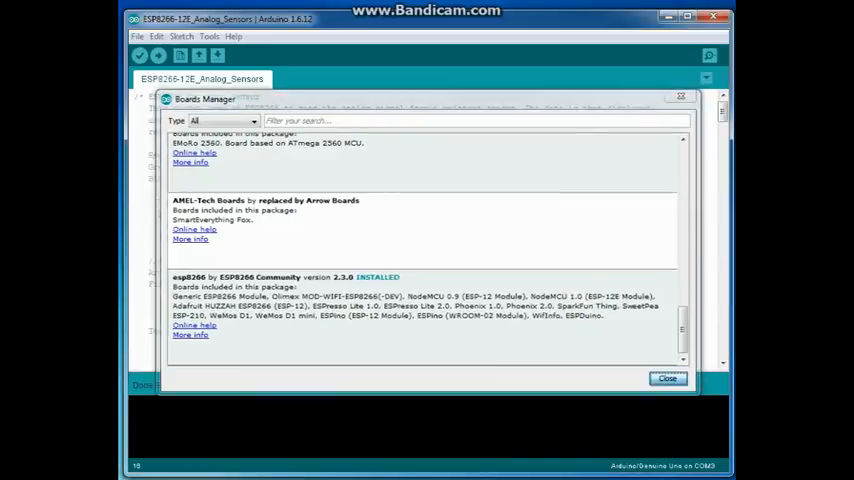
Step: Close Boards Manager and scroll the Tools > Board list to the ESP8266 Modules section
click(667, 378)
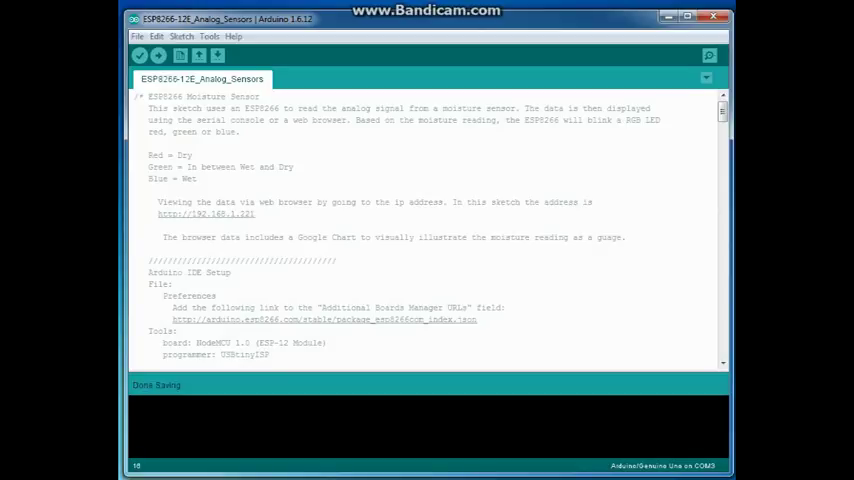
click(209, 36)
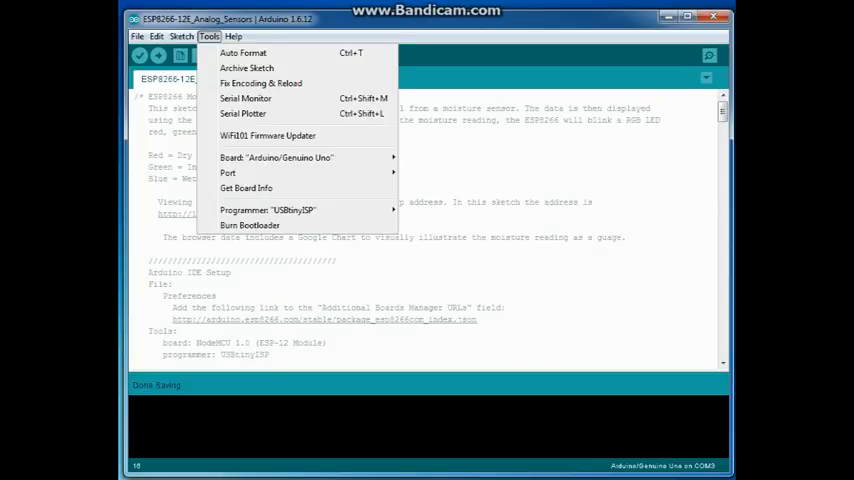
click(276, 158)
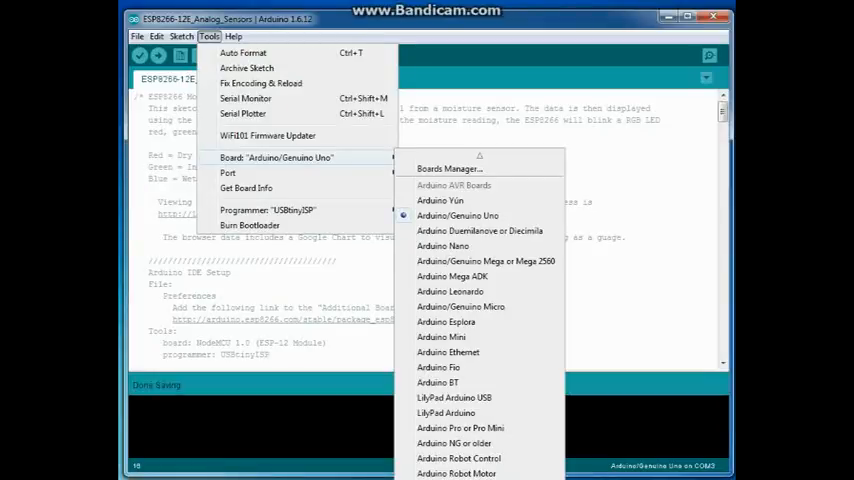
click(227, 172)
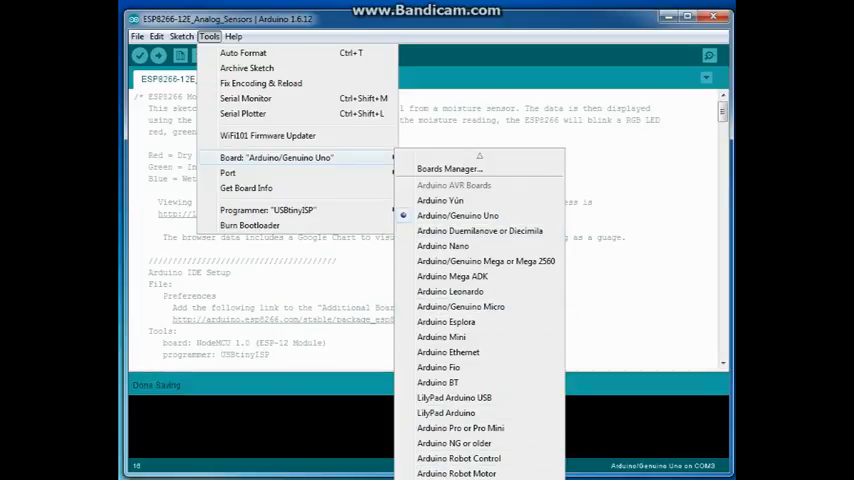
scroll(down, 3)
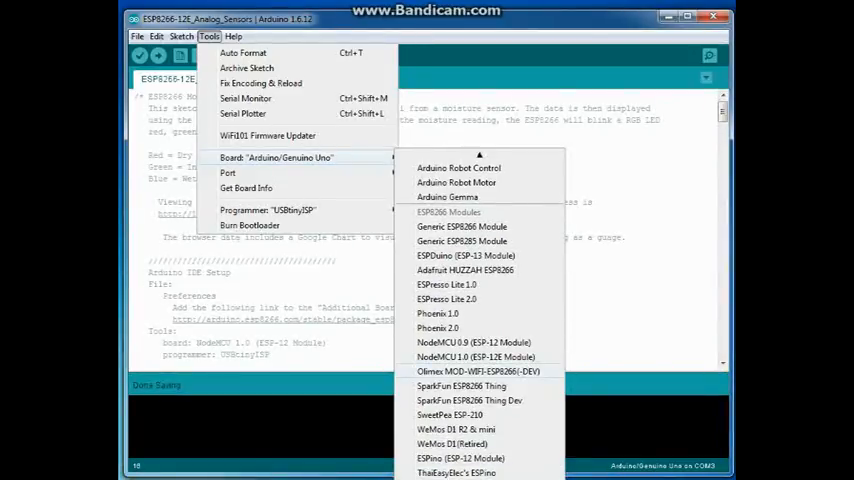
mouse_move(476, 357)
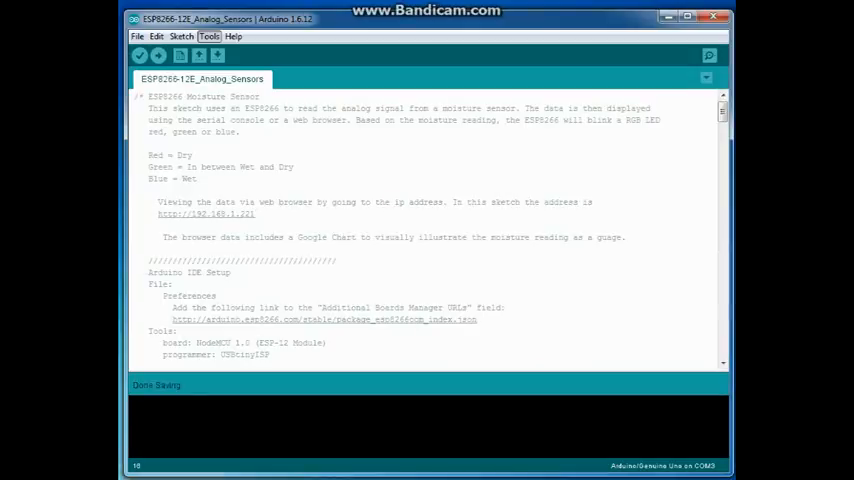
Step: Check Tools settings: NodeMCU 1.0 (ESP-12E Module), 80 MHz, 4M flash, 115200 upload speed
click(209, 36)
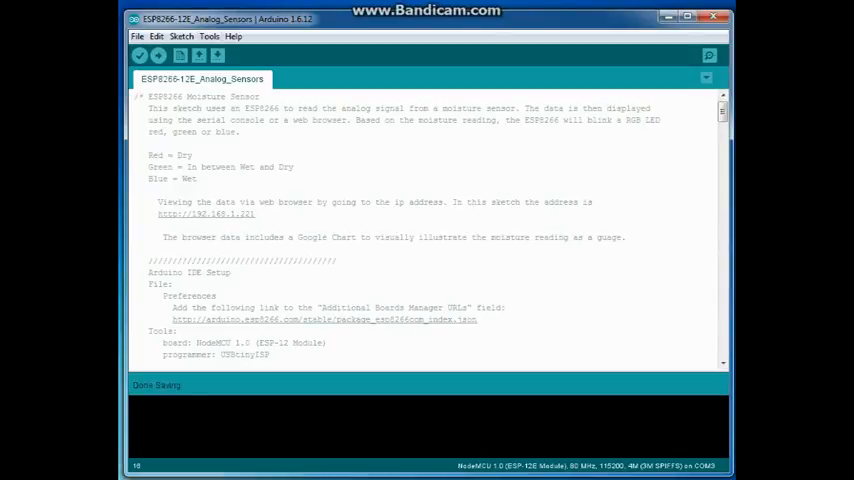
click(209, 36)
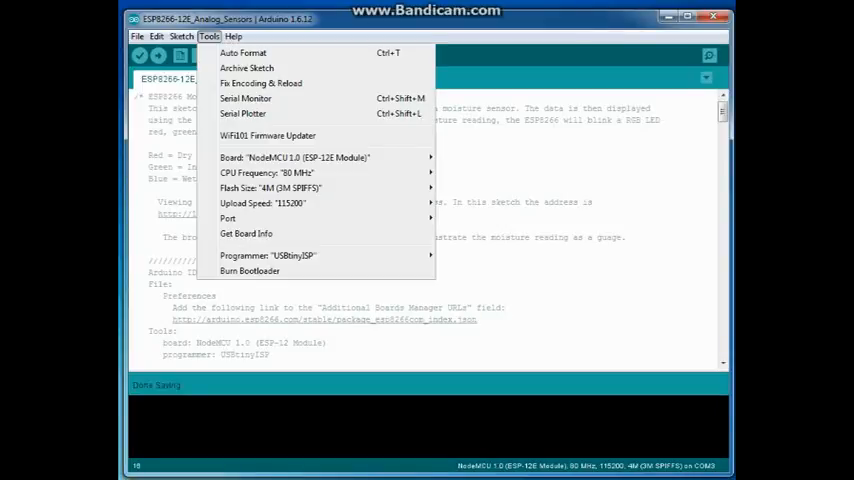
click(267, 255)
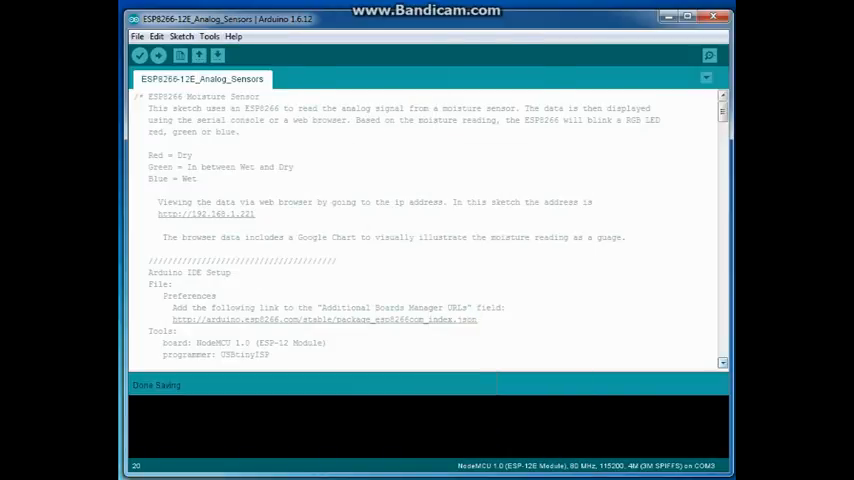
scroll(down, 3)
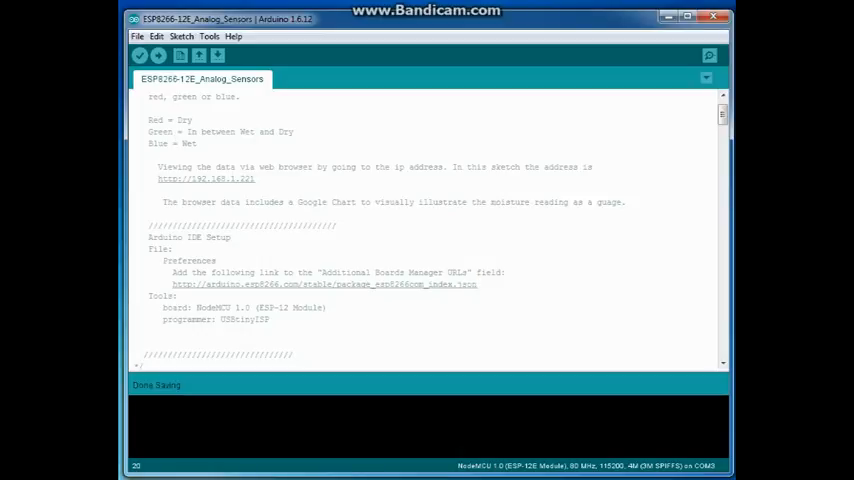
Step: Confirm NodeMCU 1.0 as the board and upload over COM4, which fails with espcomm_upload_mem
click(209, 36)
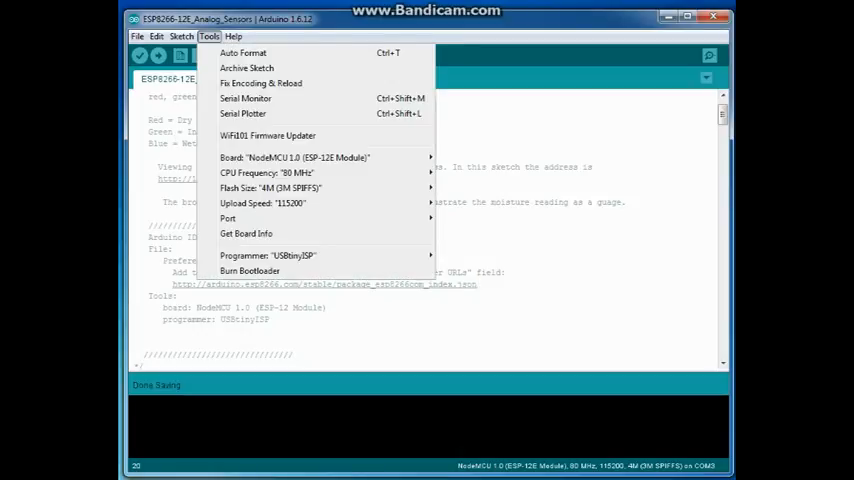
click(294, 157)
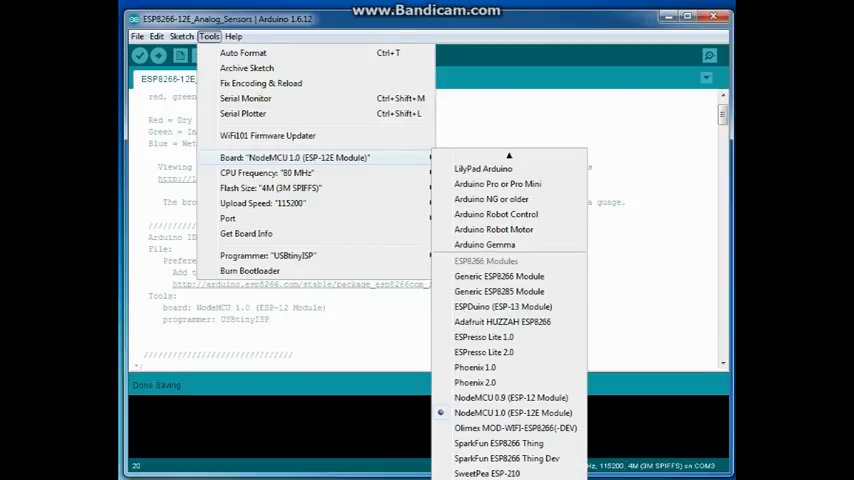
click(513, 412)
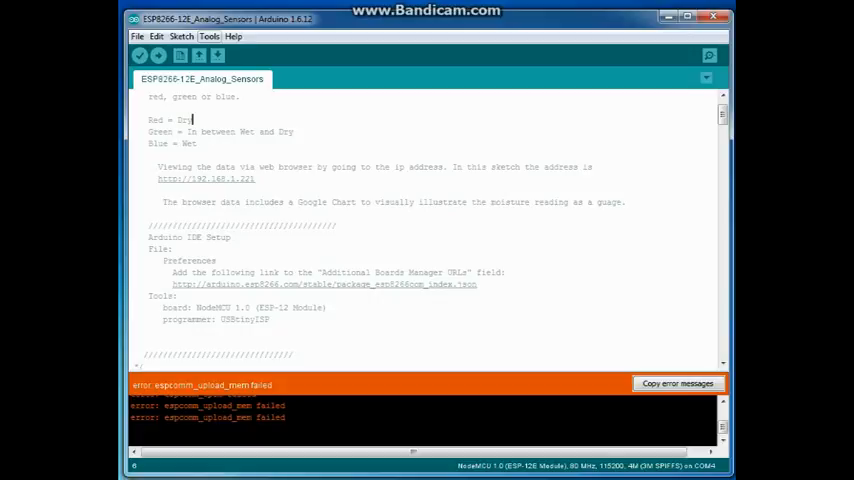
click(209, 36)
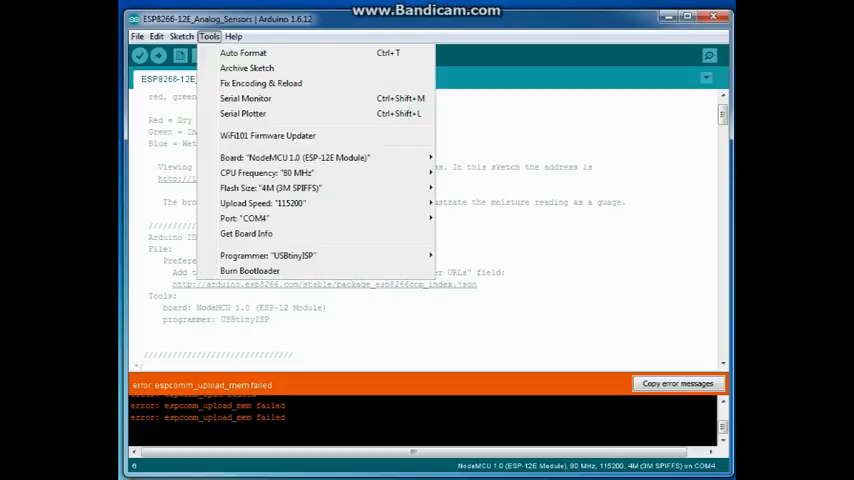
click(234, 218)
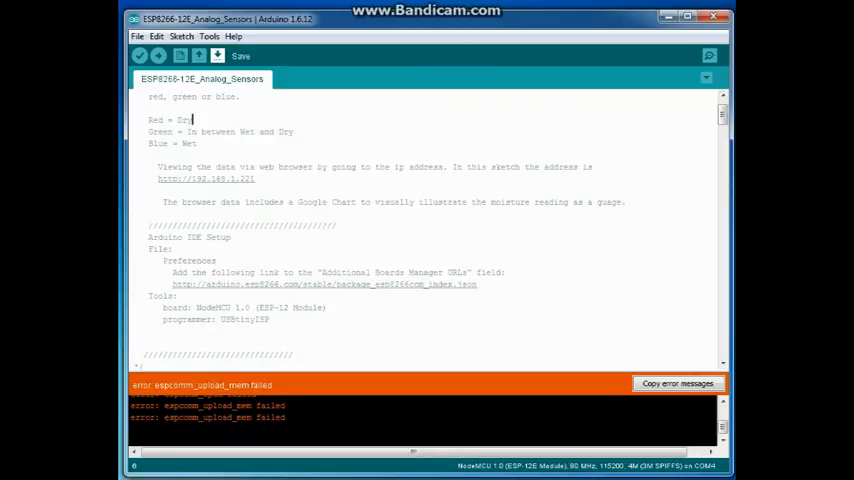
click(139, 55)
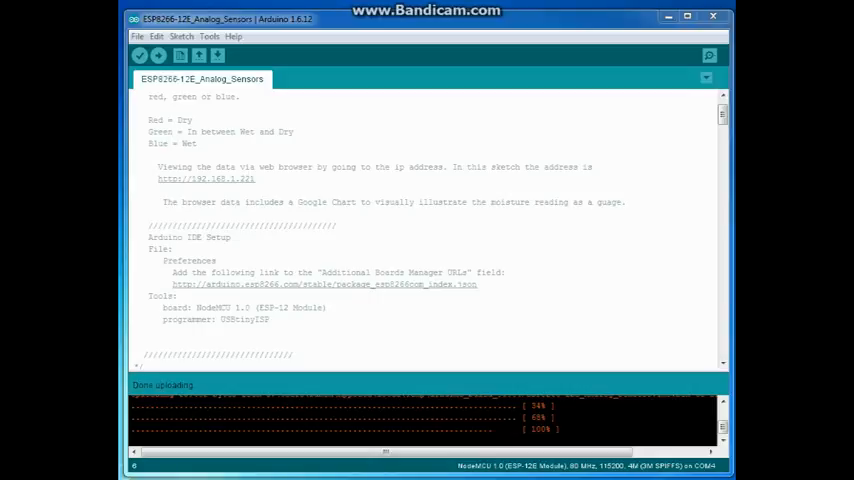
Step: Switch the COM4 Serial Monitor from 9600 to 115200 baud, then close it
click(710, 55)
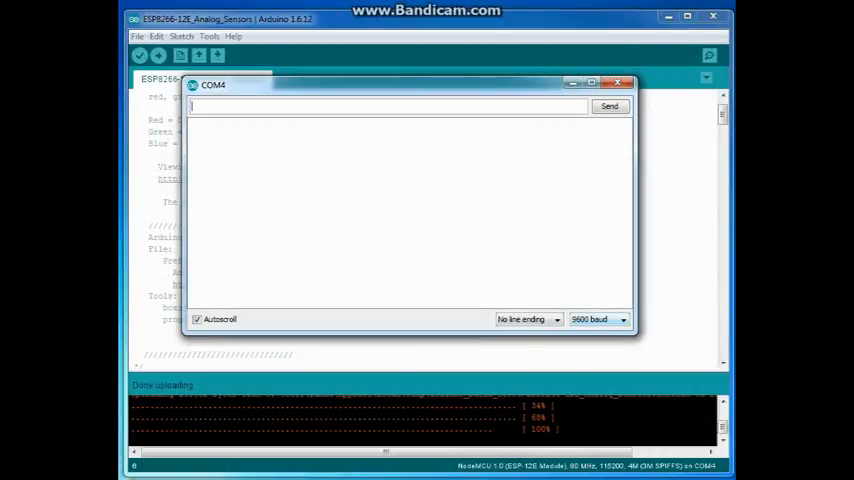
click(597, 319)
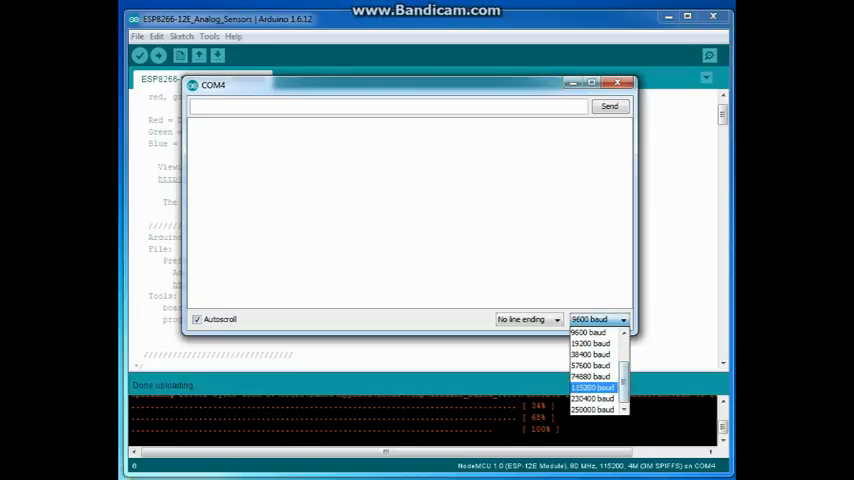
click(592, 387)
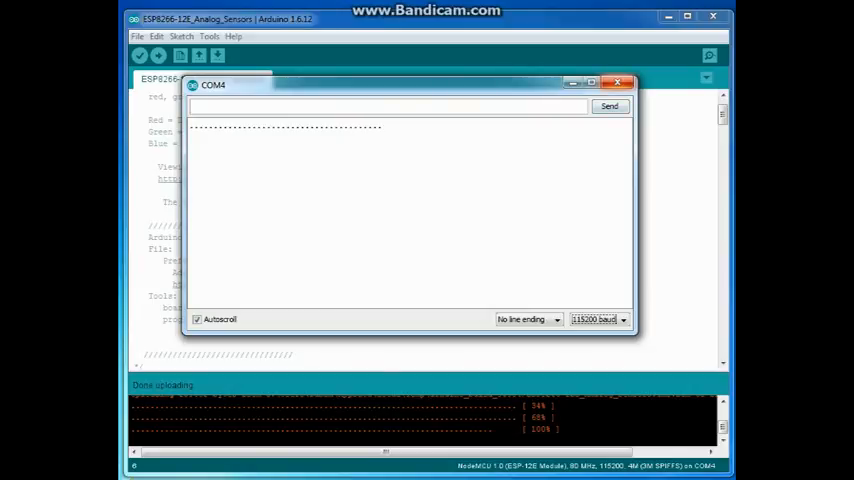
click(617, 82)
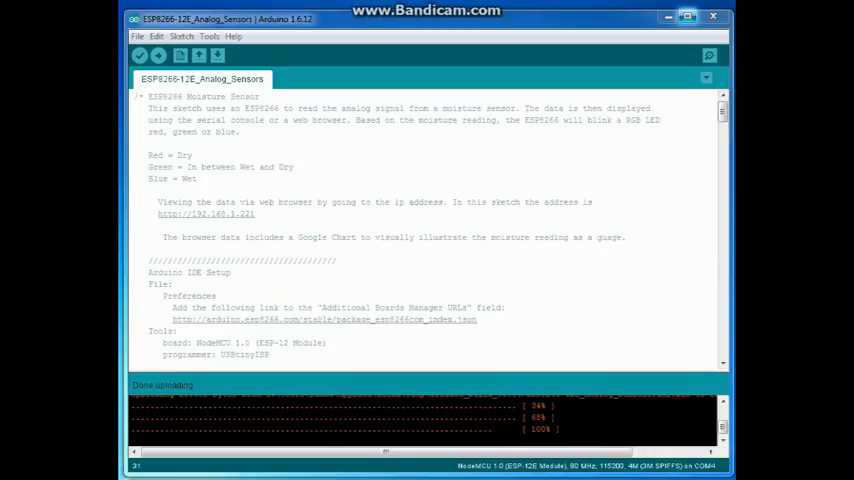
mouse_move(709, 55)
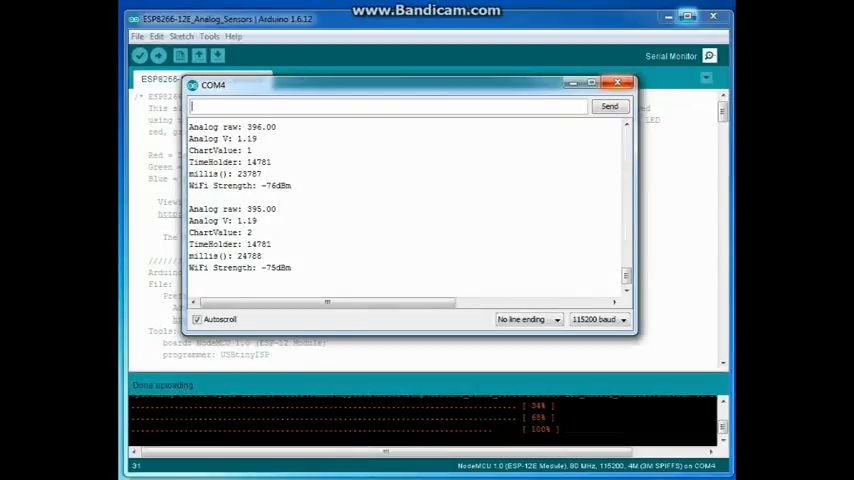
click(617, 83)
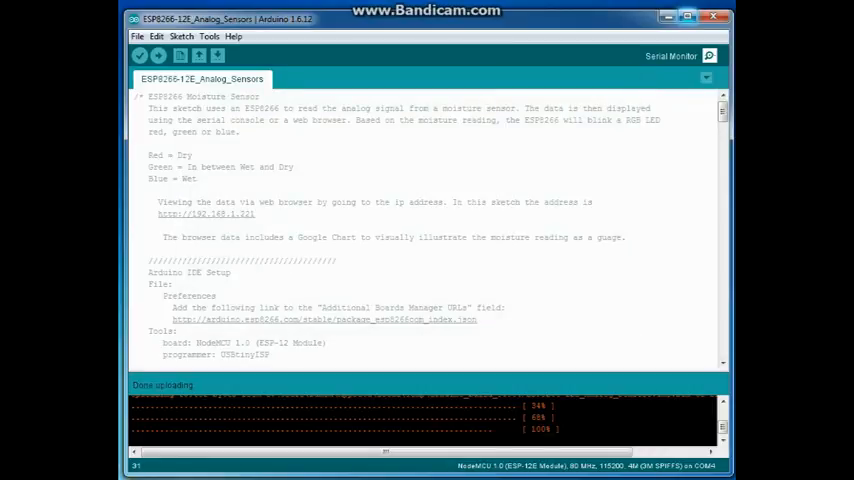